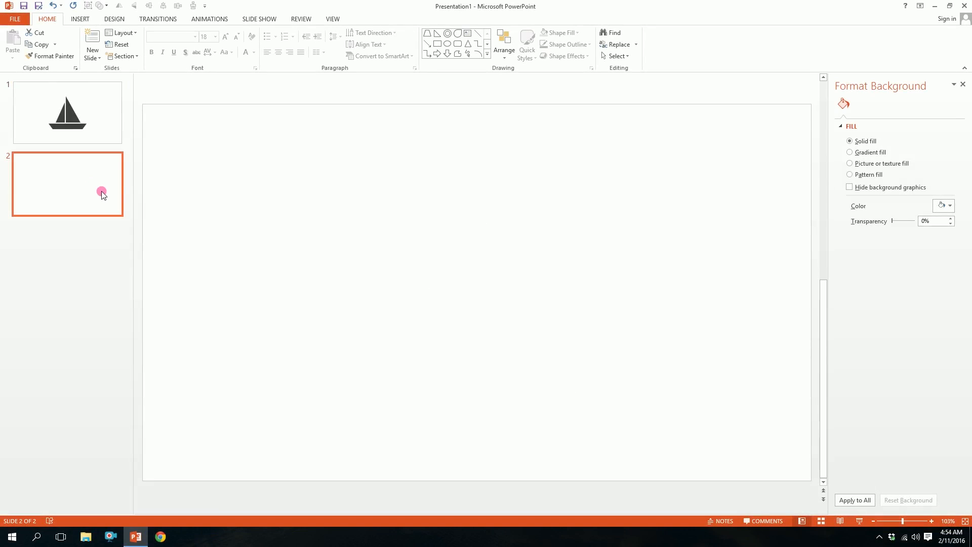
Insert a tall Right Triangle shape near the centre of slide 2
left_click(80, 19)
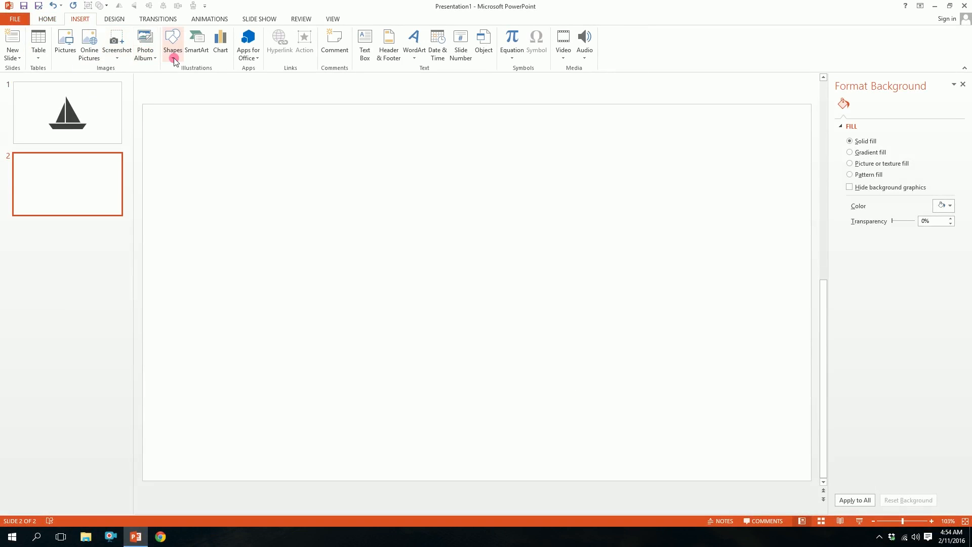
left_click(172, 44)
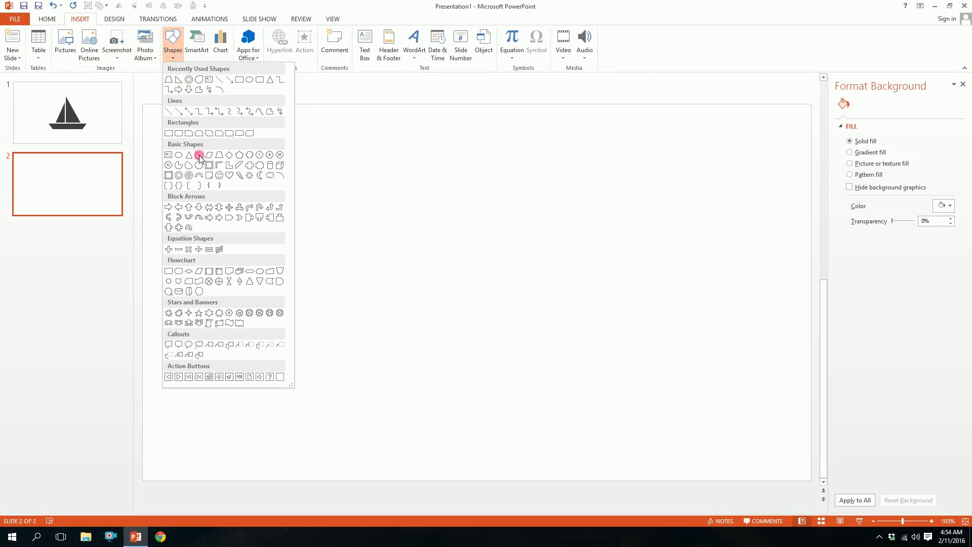
left_click(189, 154)
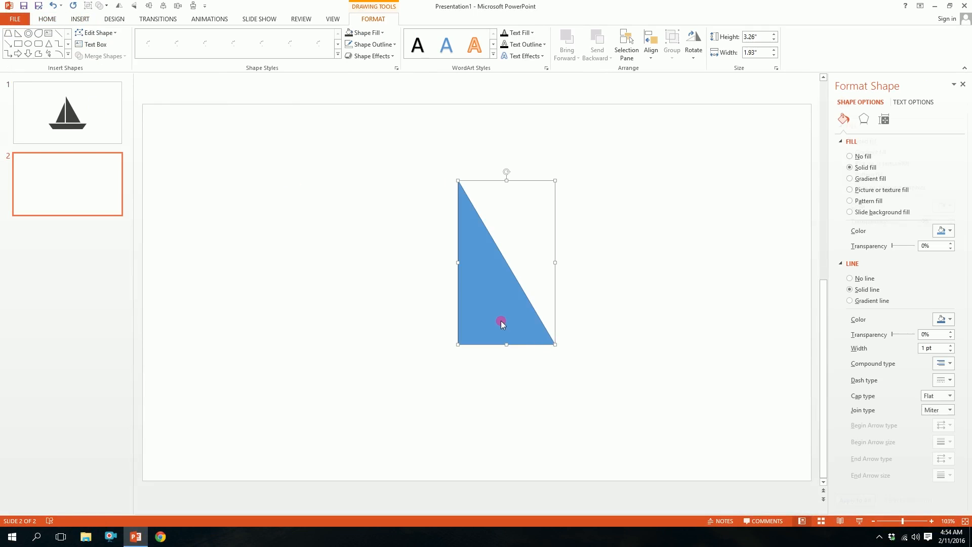
Remove the triangle's outline and fill it with a dark gray theme color
left_click(370, 44)
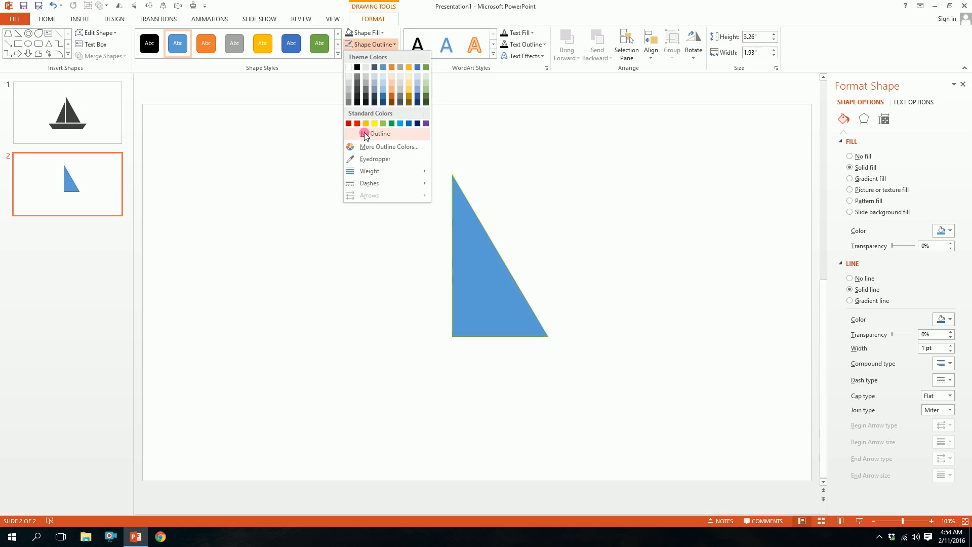
left_click(380, 134)
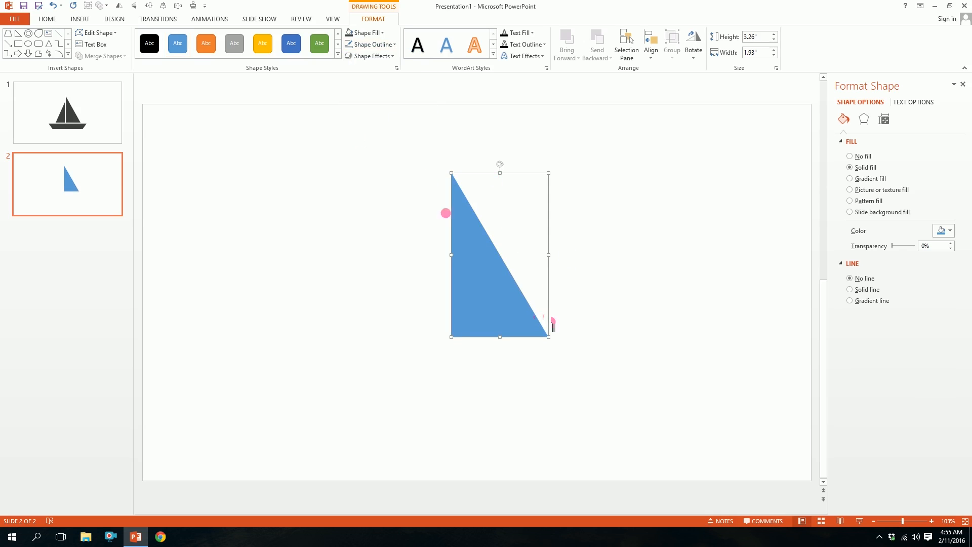
left_click(363, 32)
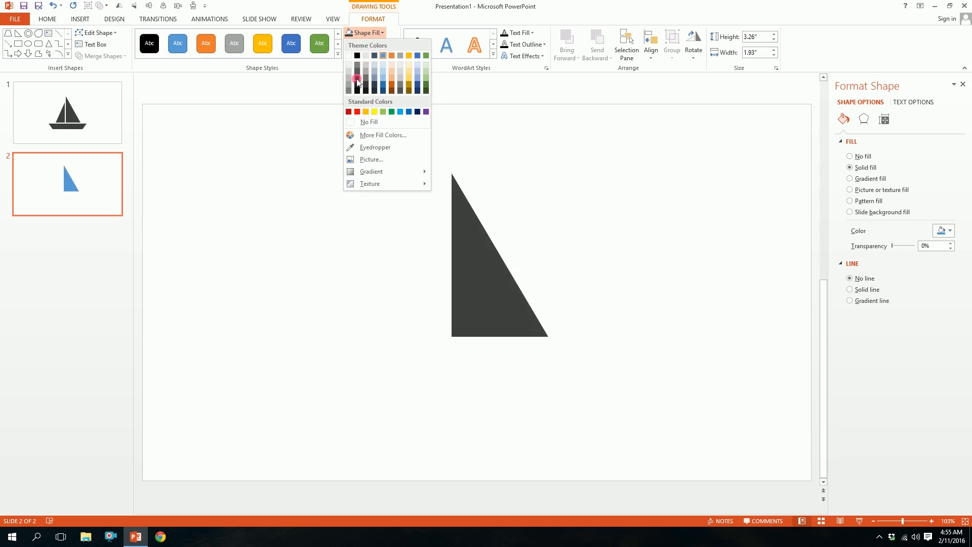
left_click(356, 77)
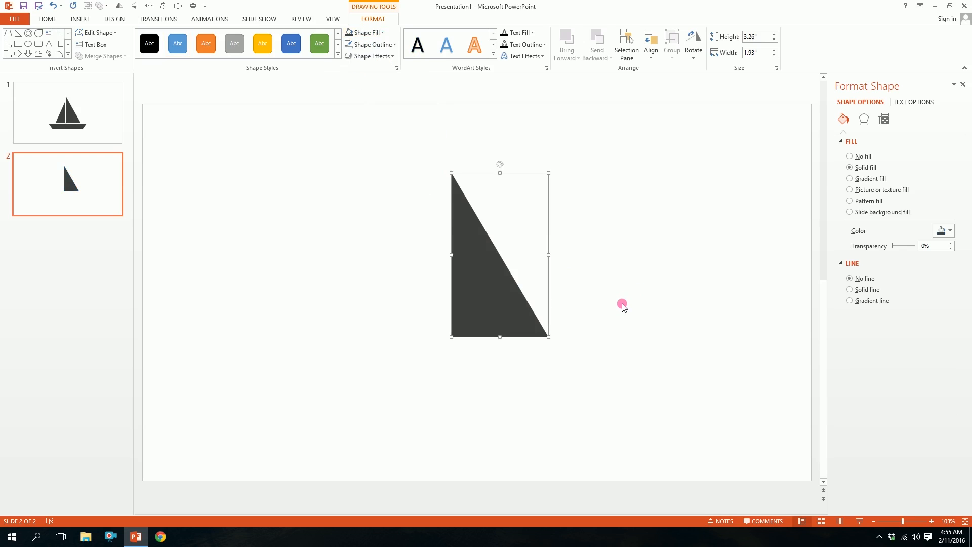
mouse_move(522, 322)
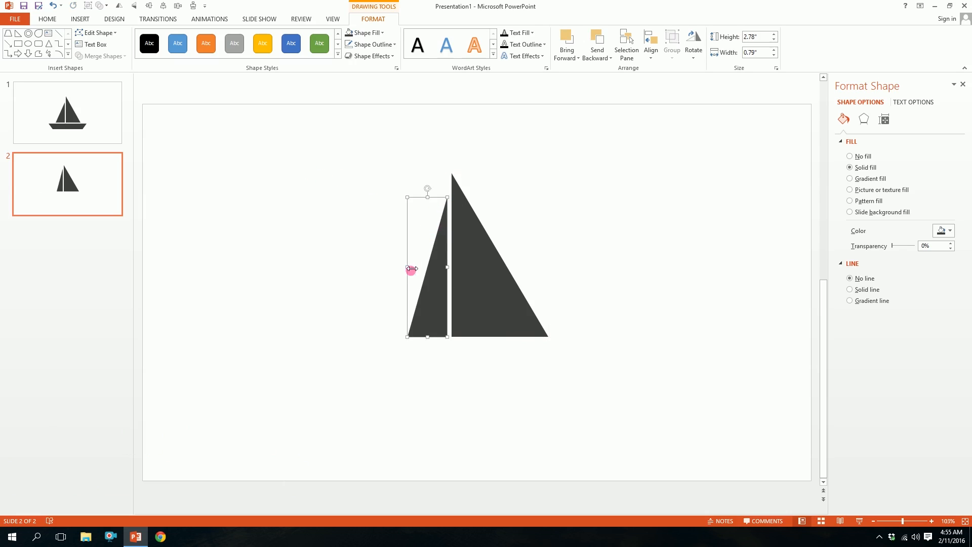
Resize the width of the smaller left sail beside the first triangle
left_click_drag(407, 267, 450, 267)
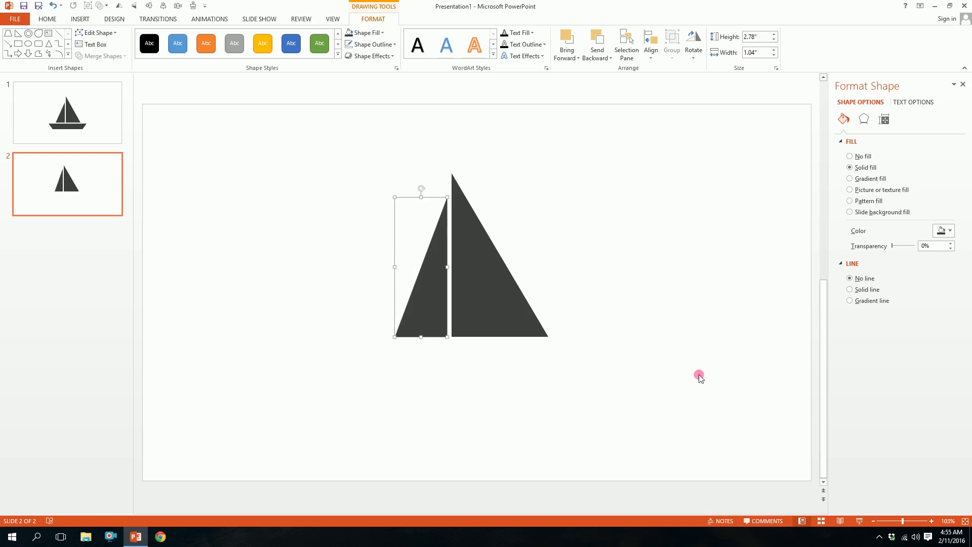
left_click(80, 19)
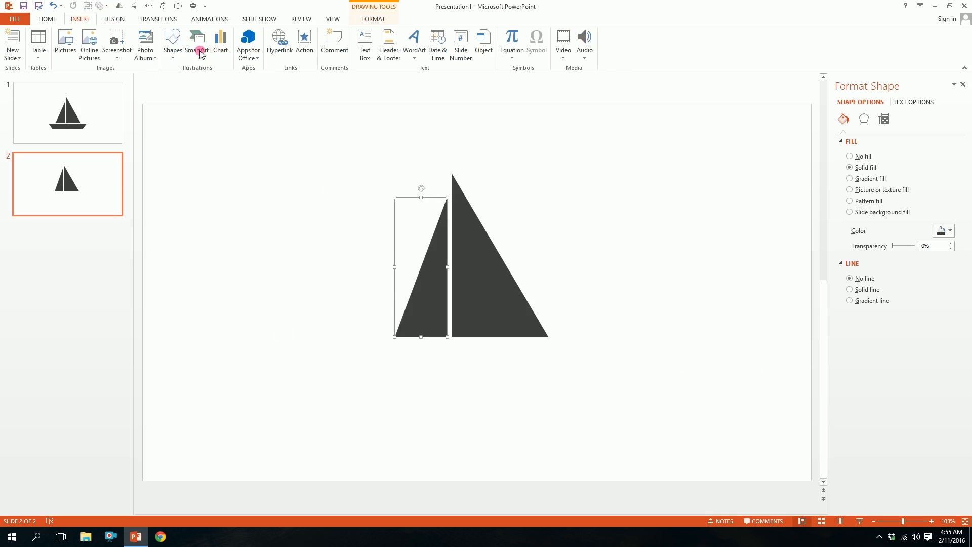
Add a trapezoid hull, steepen its sides, and shrink it under the sails
left_click(172, 44)
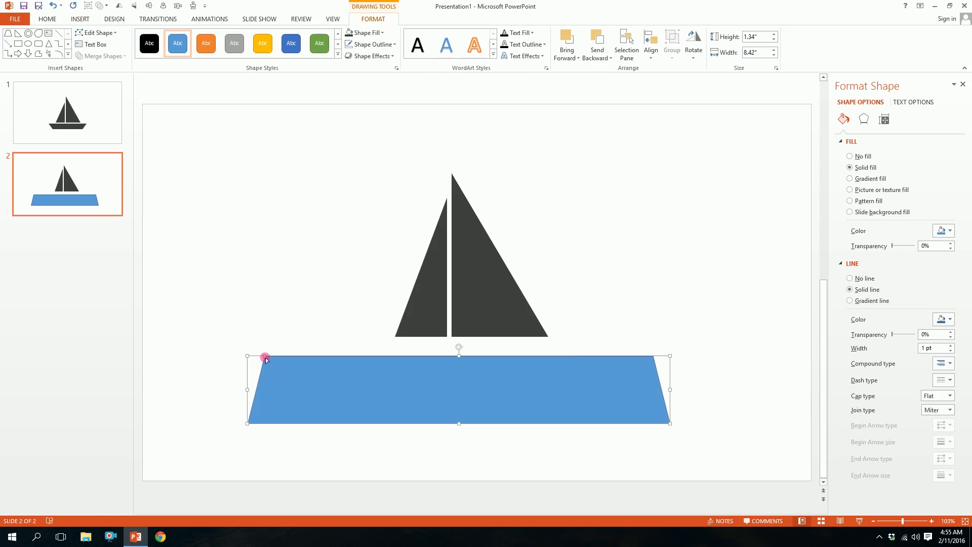
left_click_drag(265, 359, 287, 360)
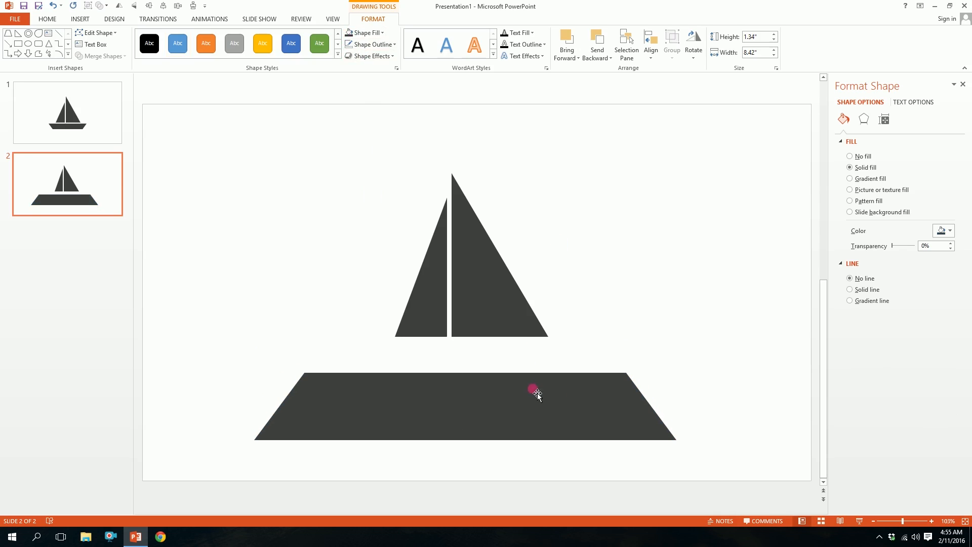
left_click(537, 392)
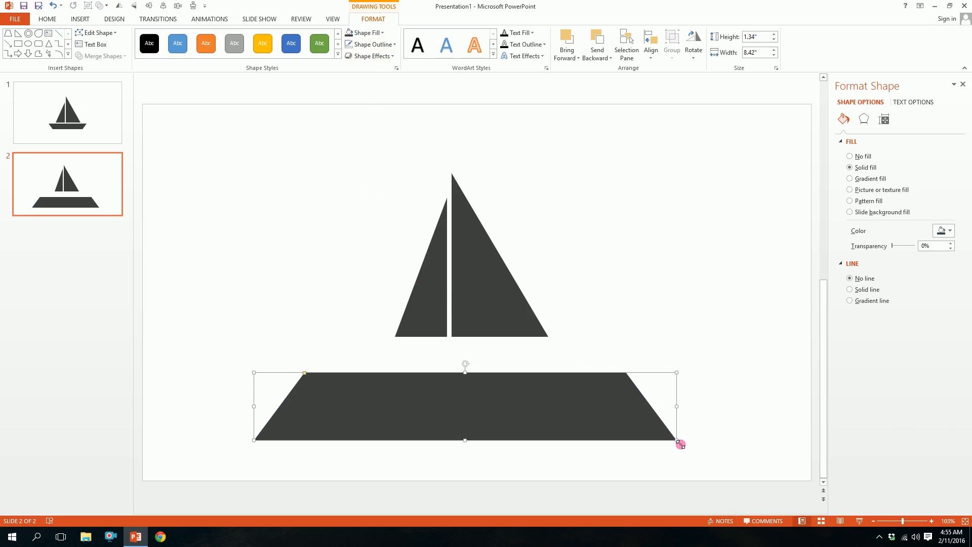
left_click_drag(680, 445, 507, 346)
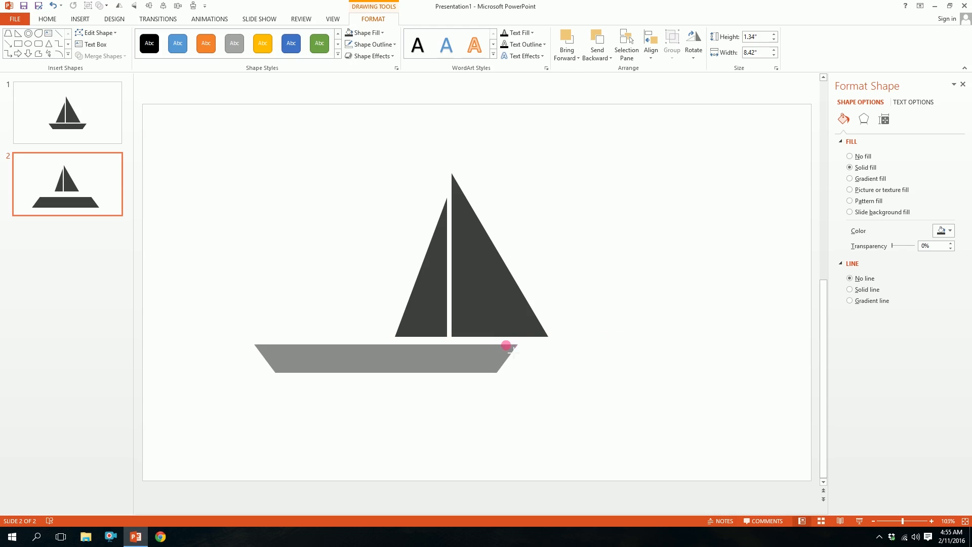